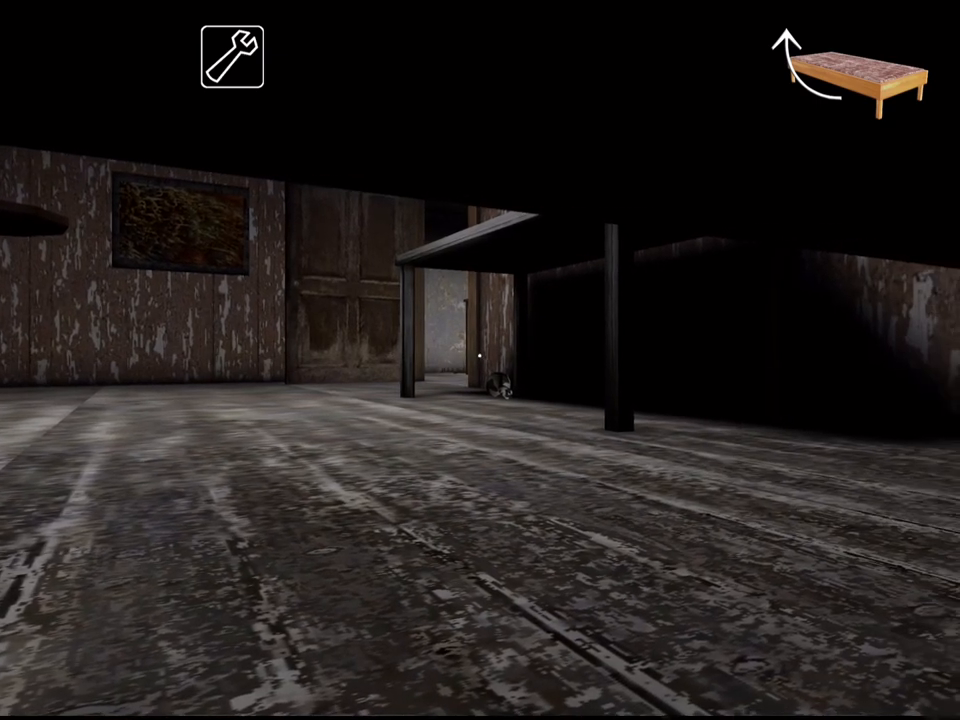
Leave the bed hiding spot and walk through the dark room to the closed wooden door
scroll(left, 3)
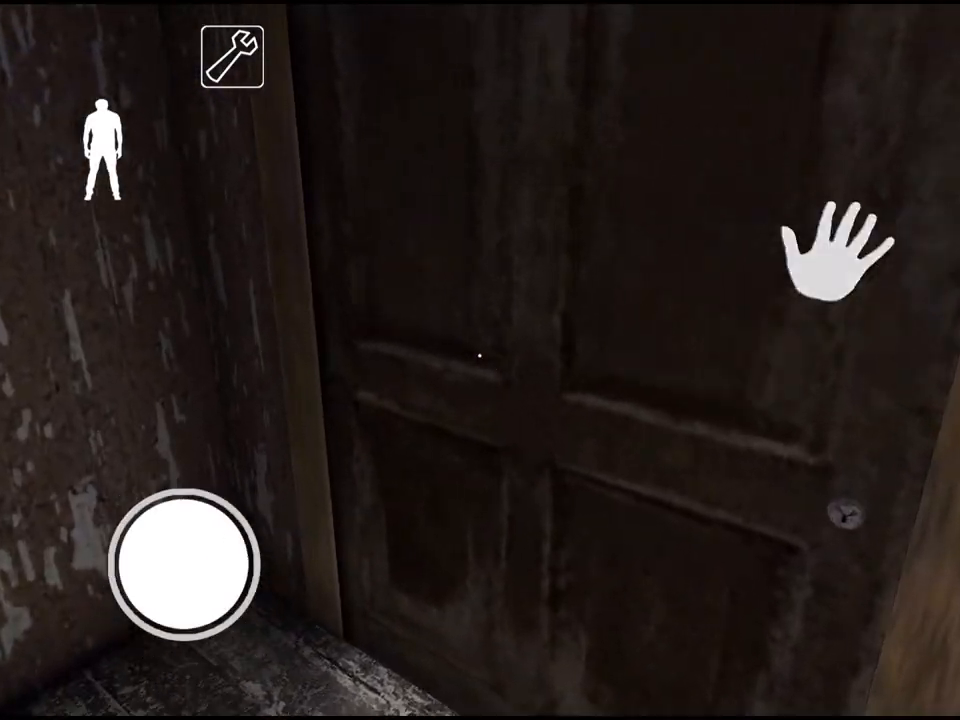
click(834, 256)
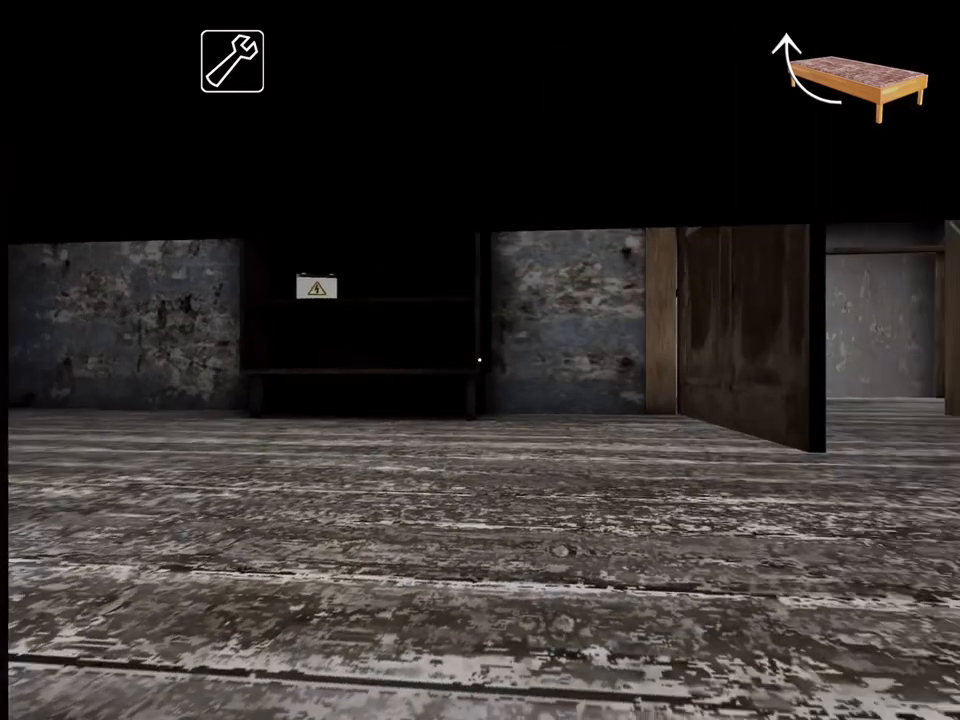
Crawl under the bed and look toward the open door with the staircase beyond
scroll(left, 3)
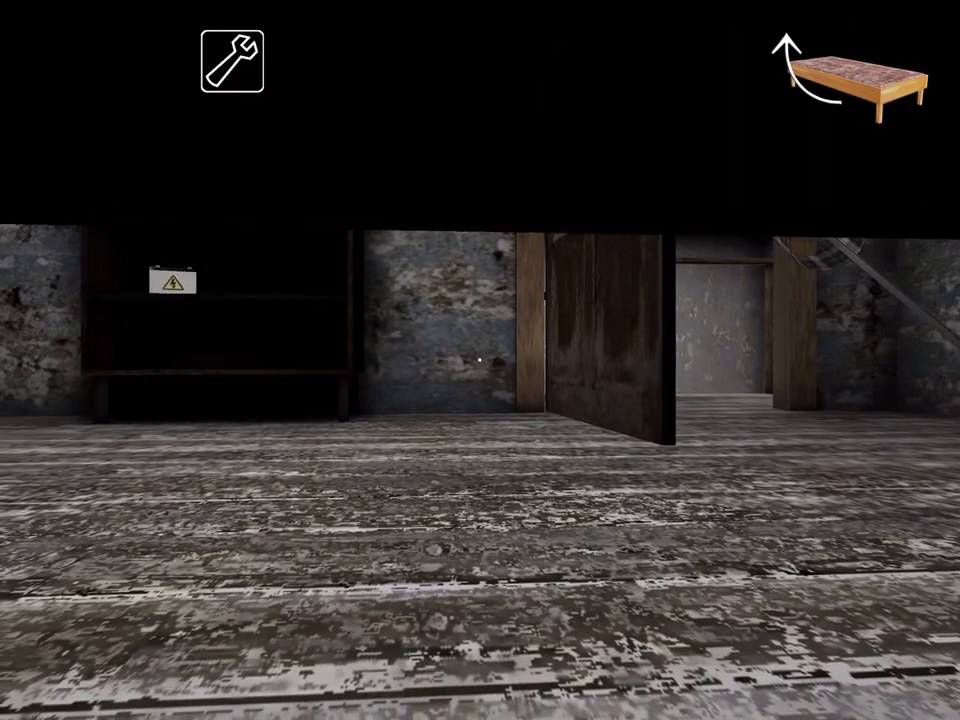